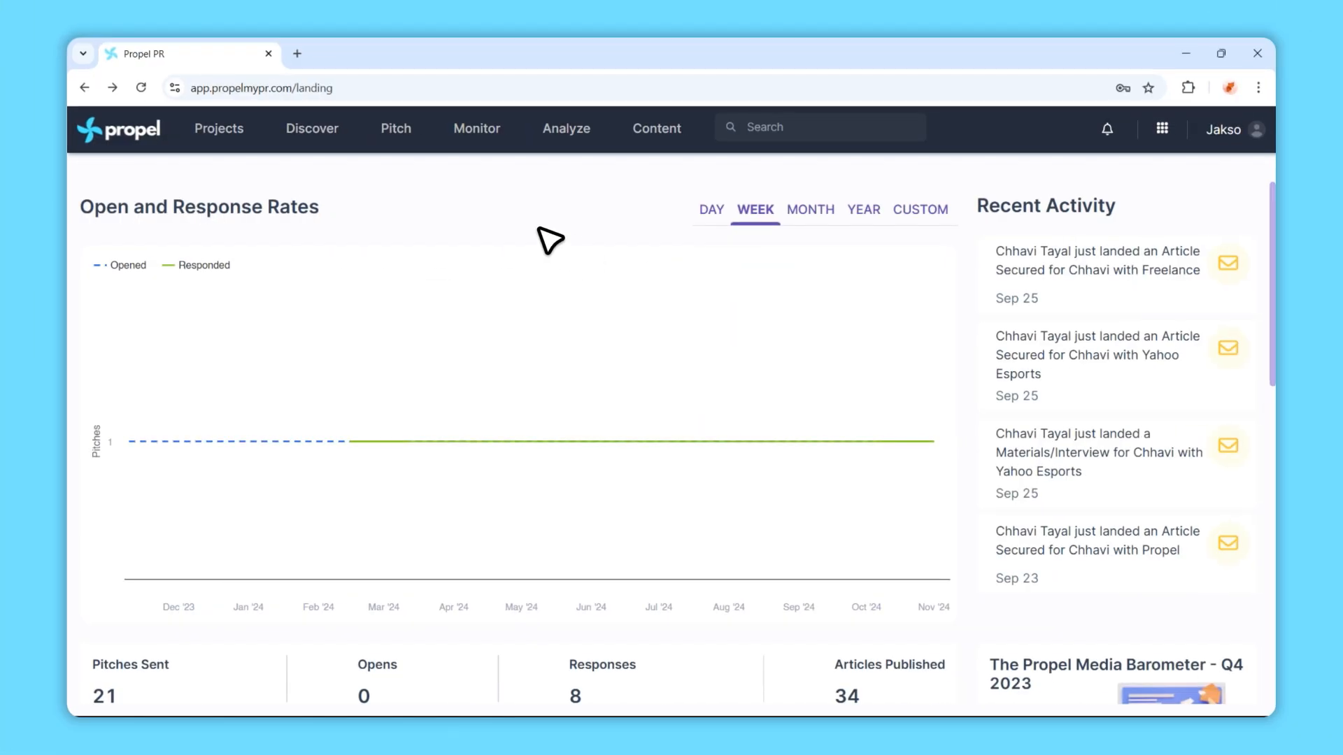
- Filter the Pitch section's pitching lists by the search 'ai intro'
left_click(395, 129)
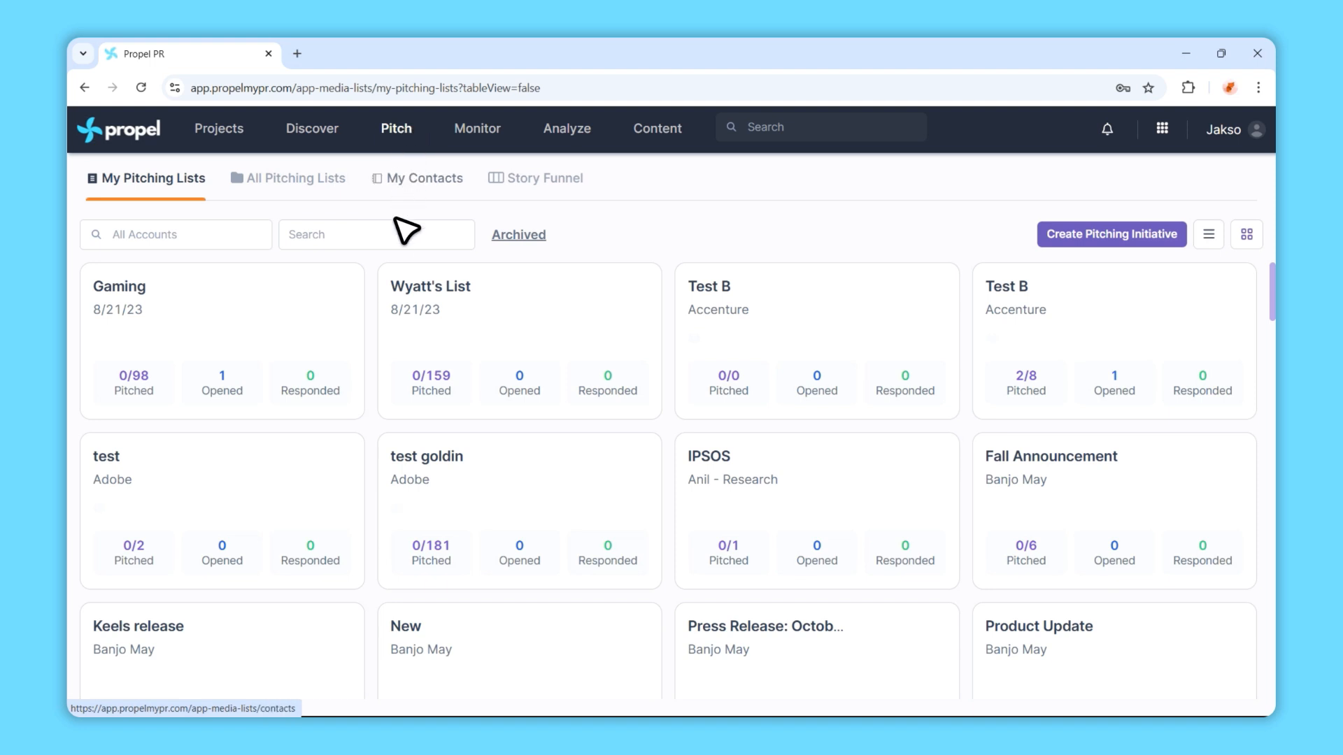
type("ai intro")
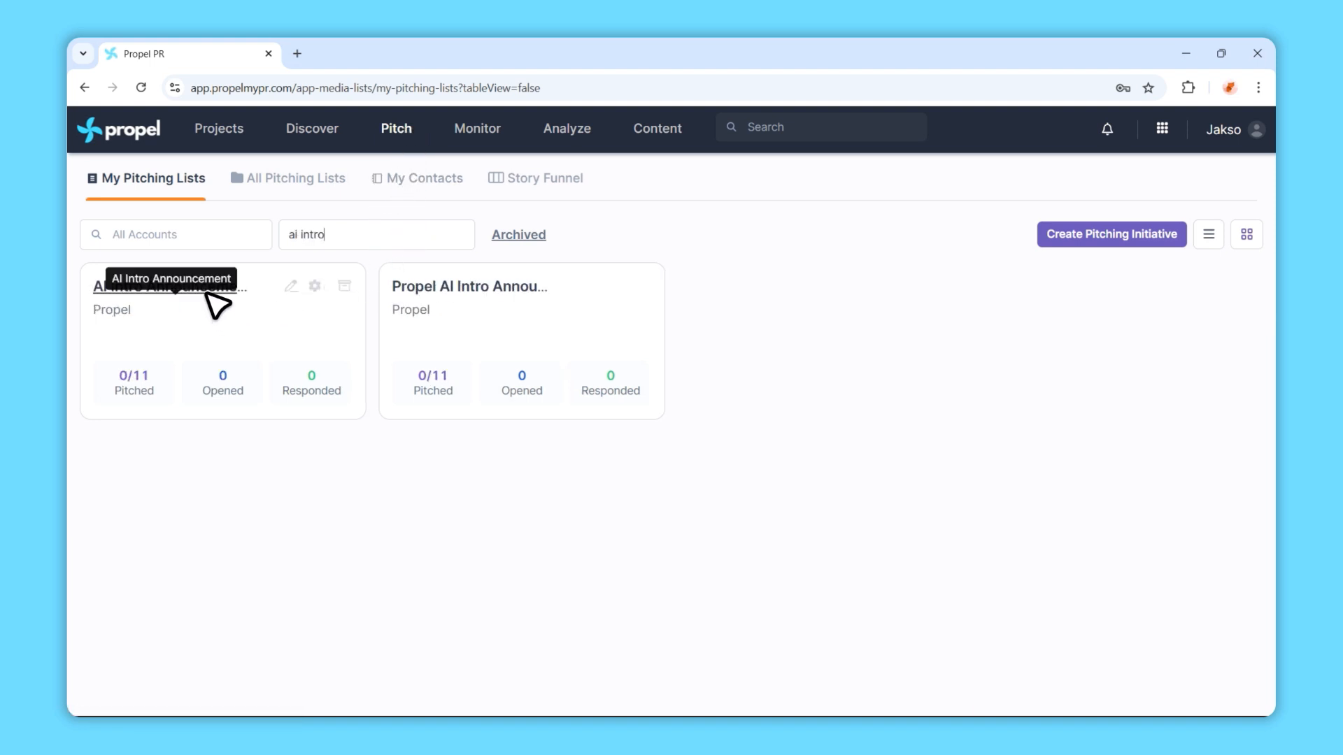
- Open the empty AI Intro Announcement list and choose Import contacts from CSV
left_click(169, 286)
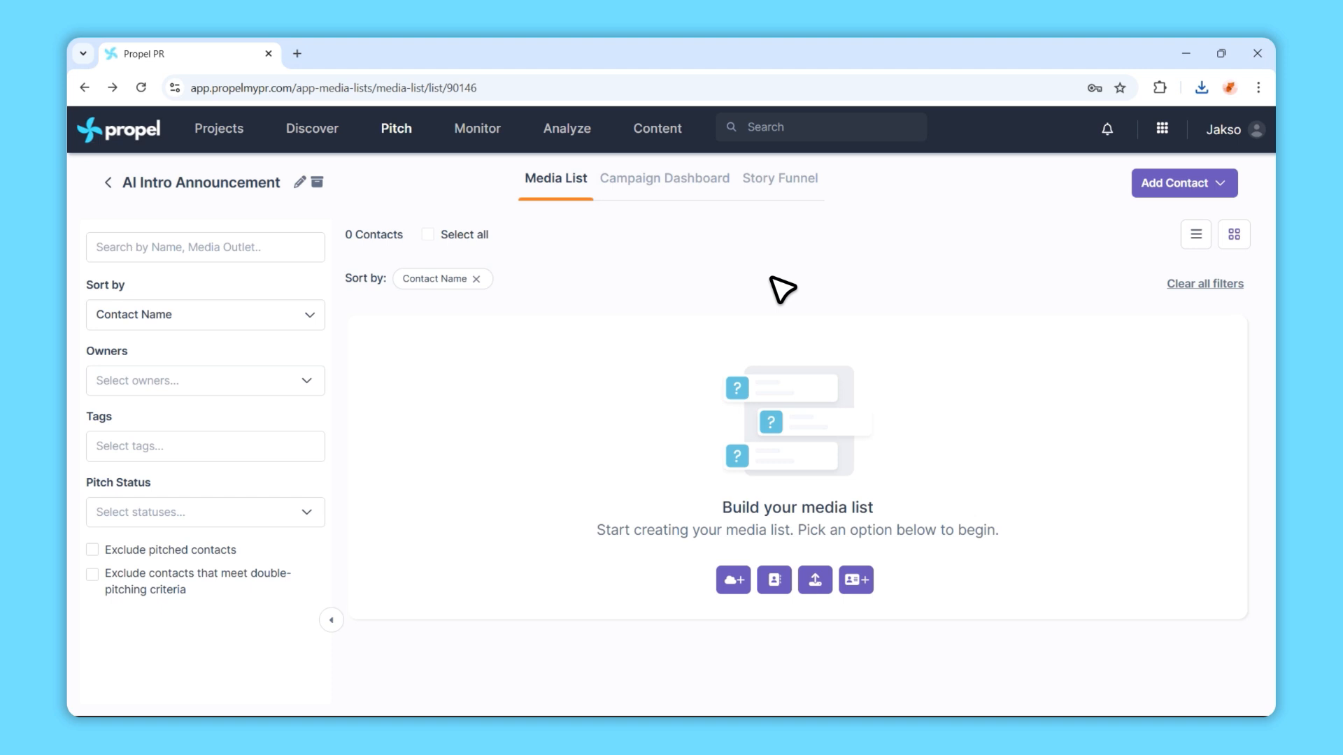
mouse_move(777, 499)
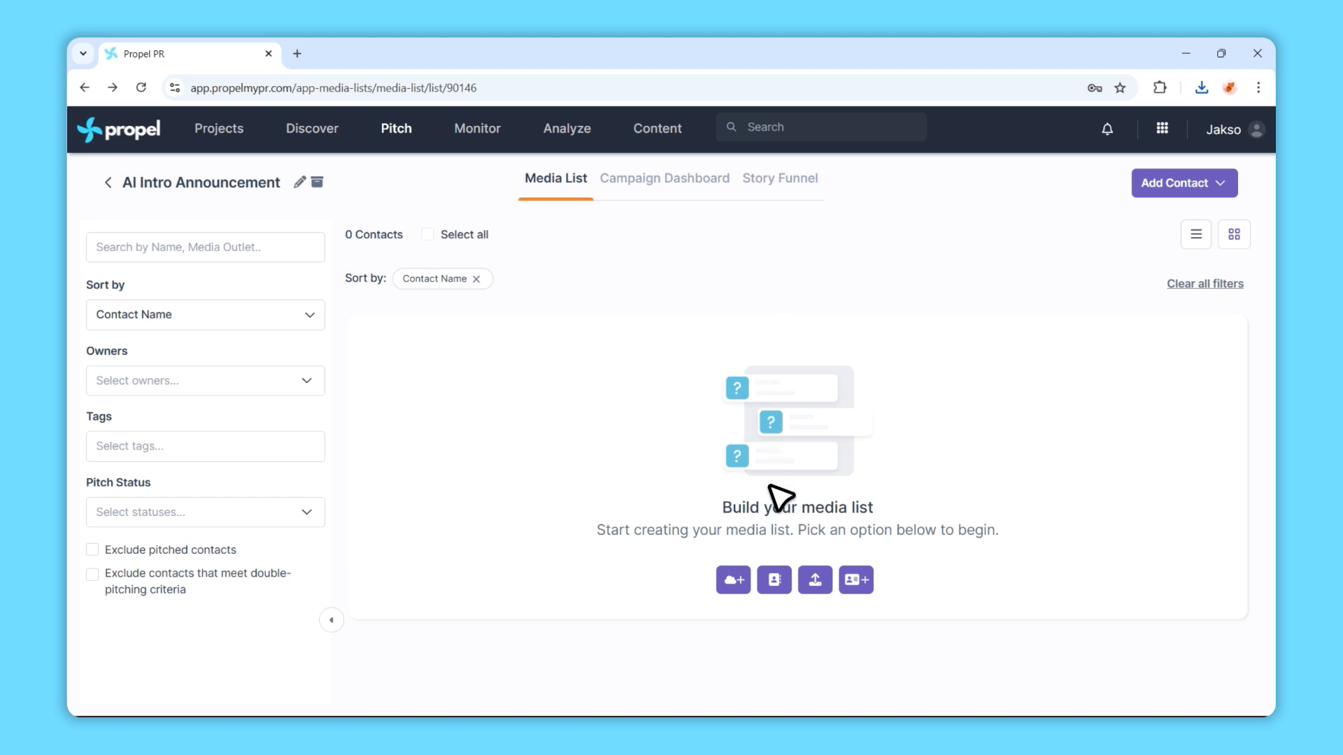
mouse_move(813, 580)
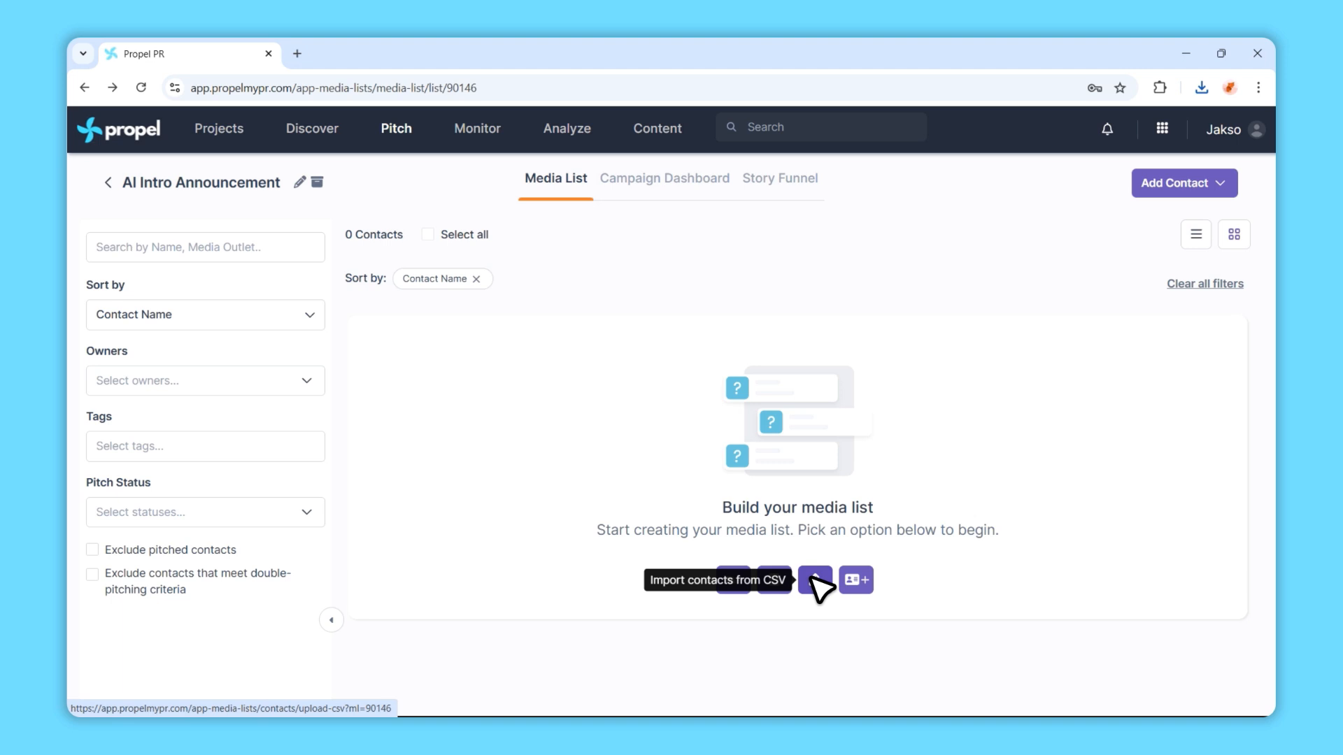
mouse_move(1155, 263)
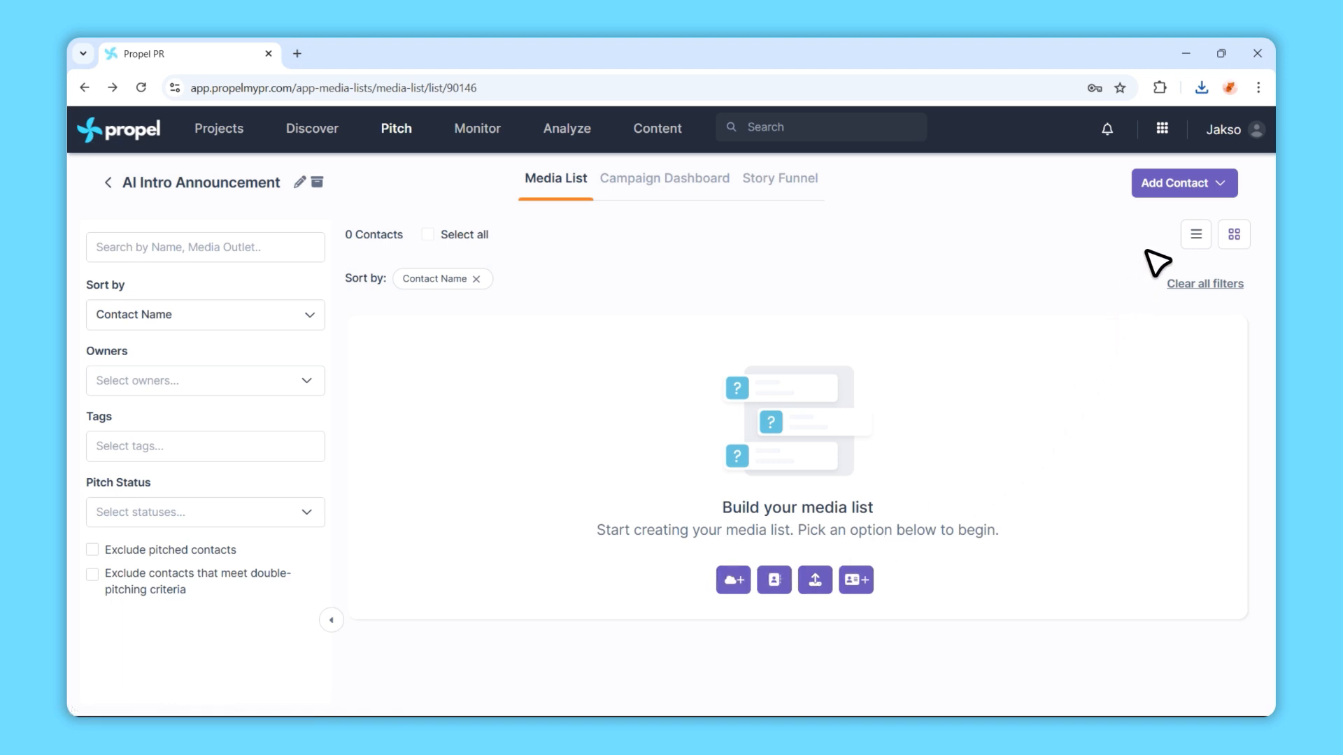
left_click(1183, 183)
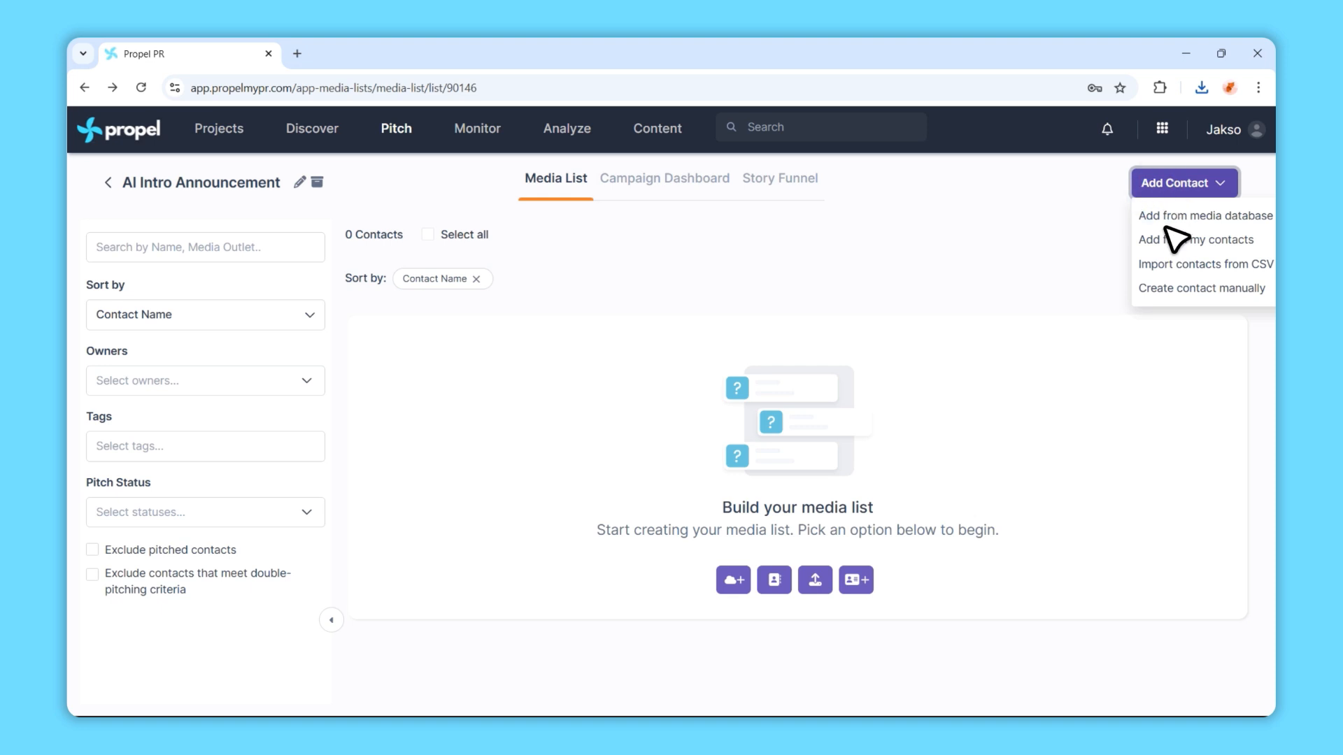
left_click(1204, 264)
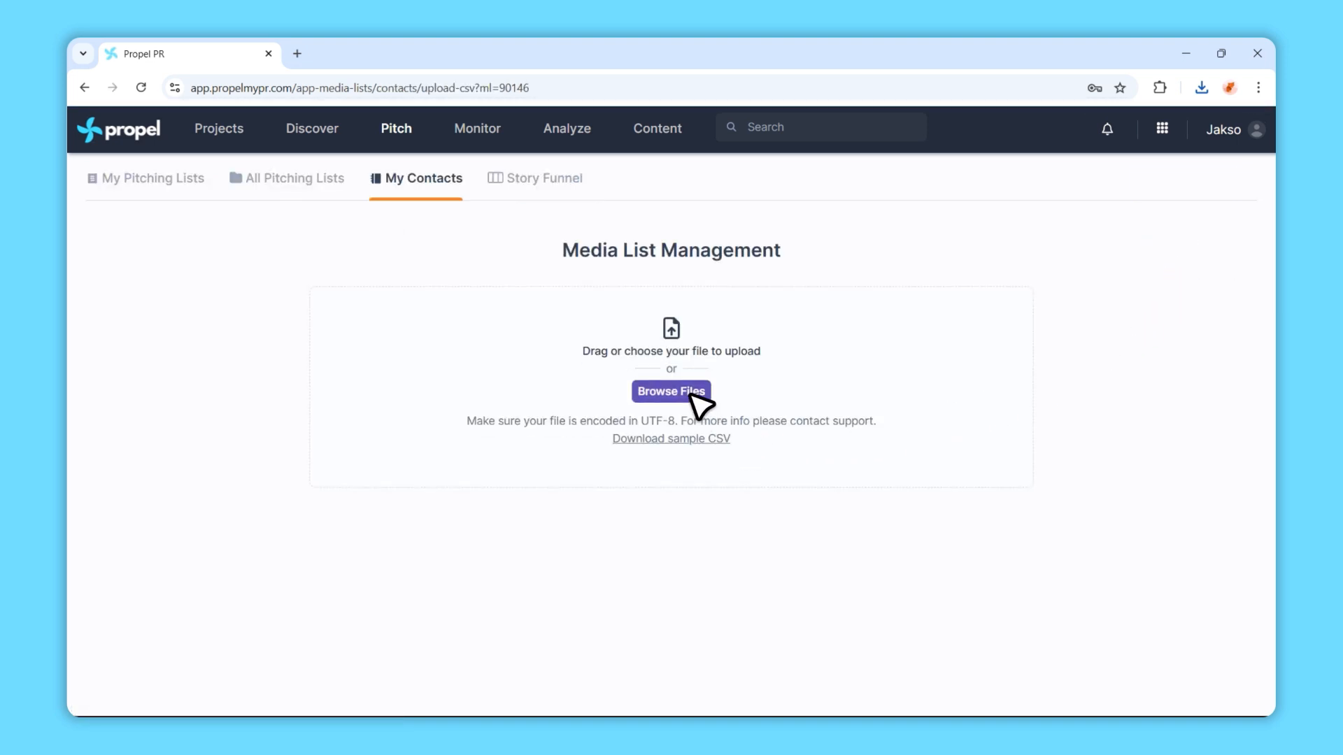
- Upload Media_List_AI_Intro_Announcement from the Downloads folder
left_click(670, 390)
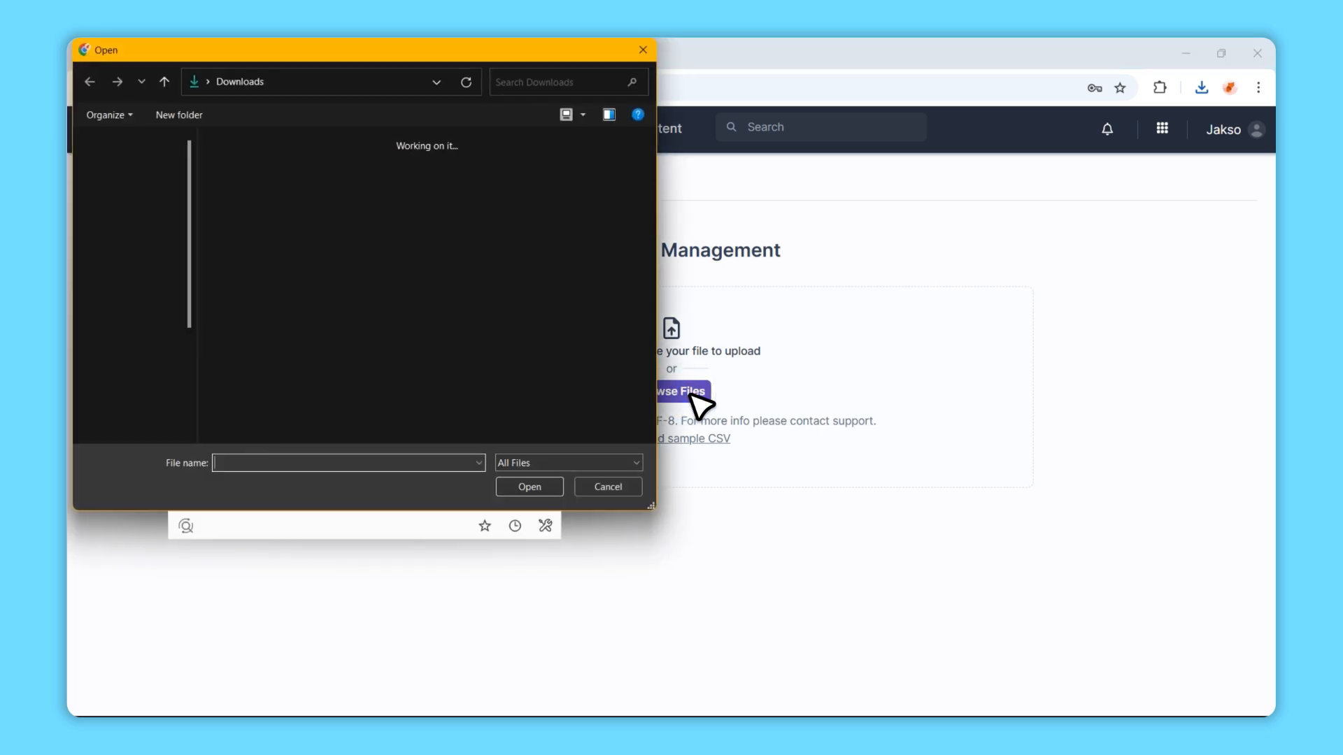
left_click(239, 184)
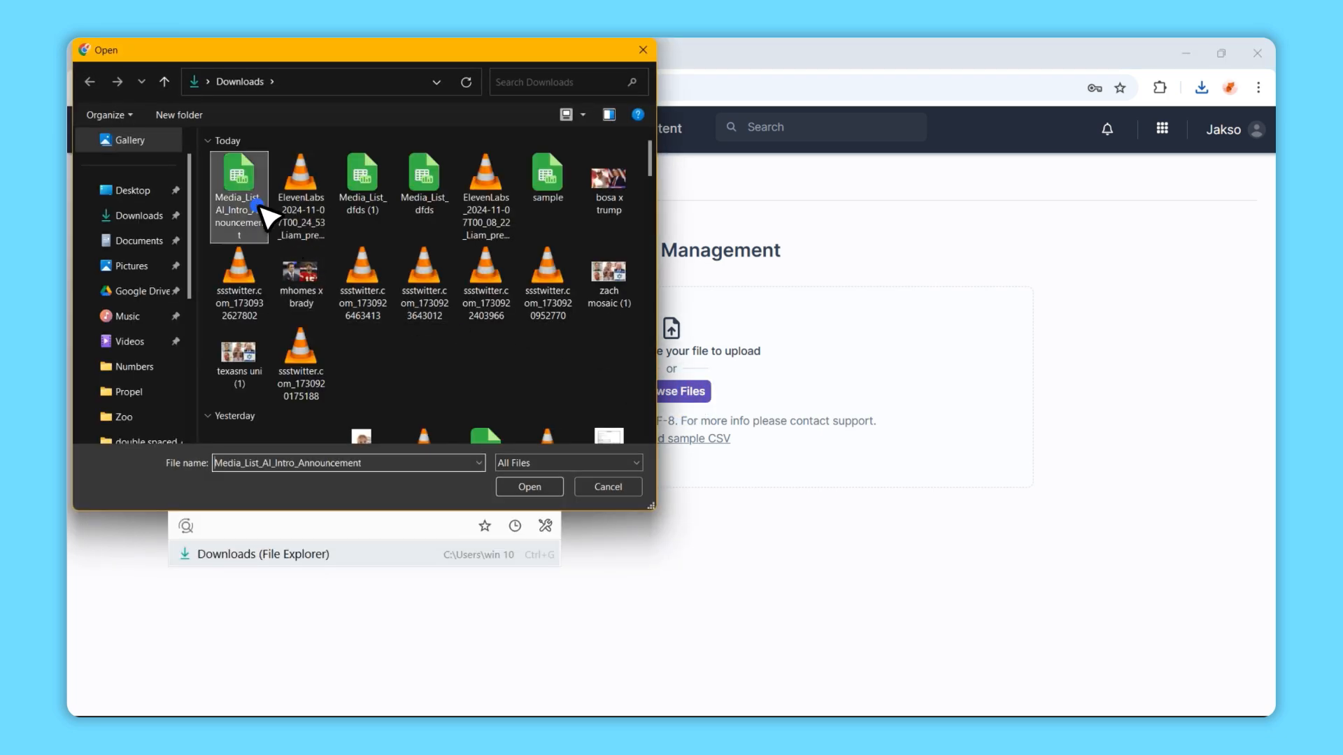
left_click(530, 486)
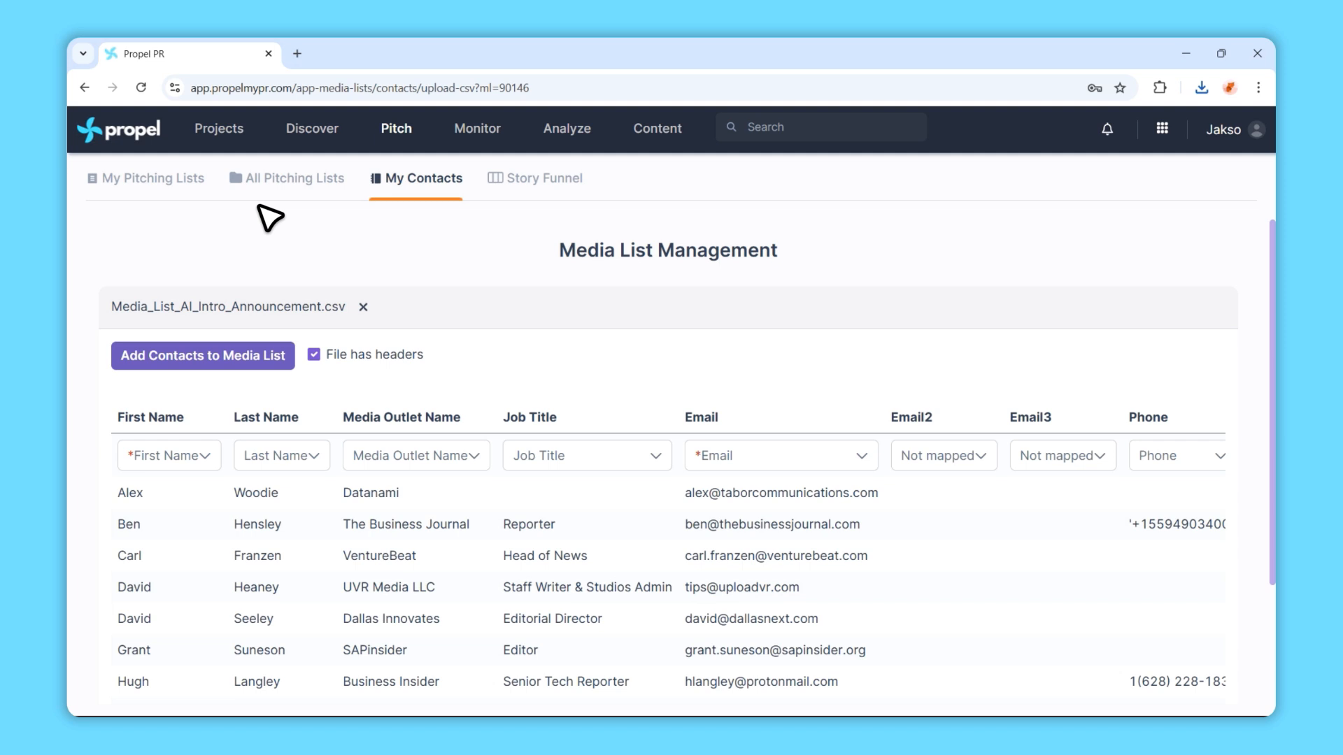
mouse_move(324, 378)
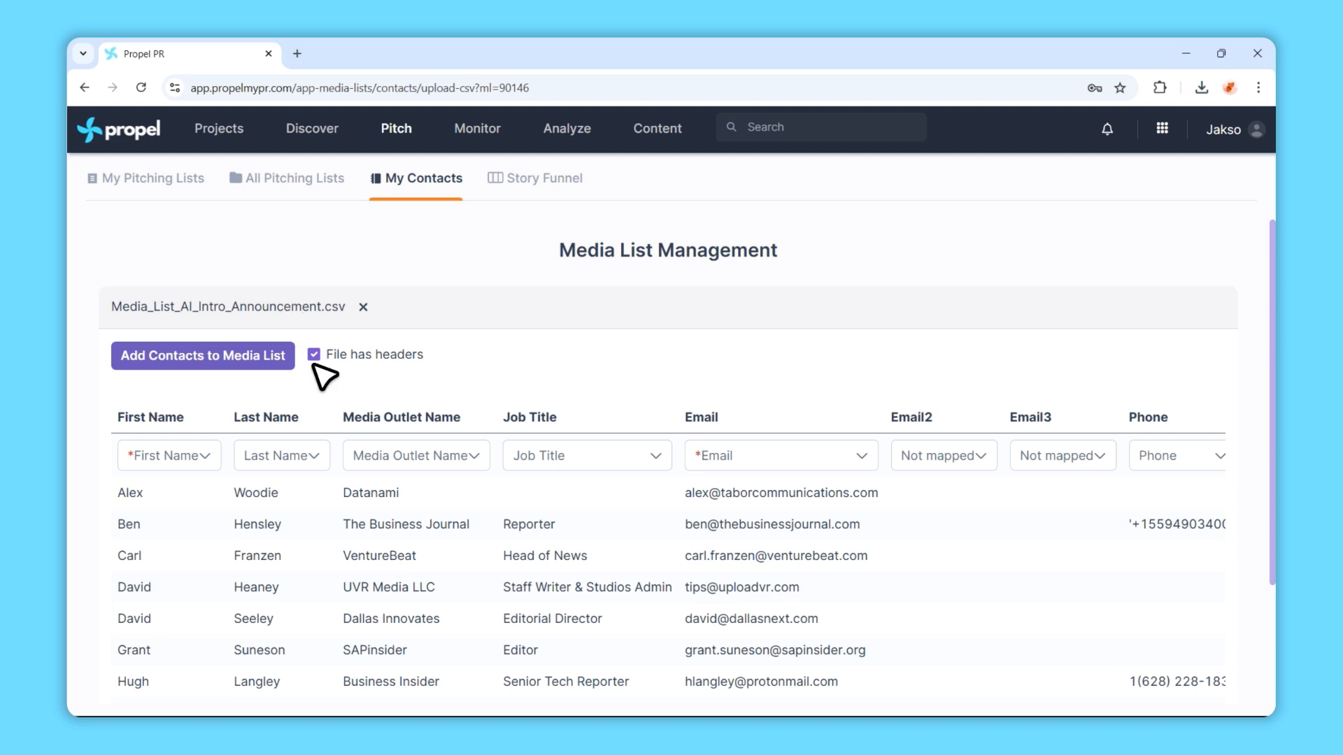
- Keep 'File has headers' checked and add the 11 CSV contacts to the media list
left_click(314, 355)
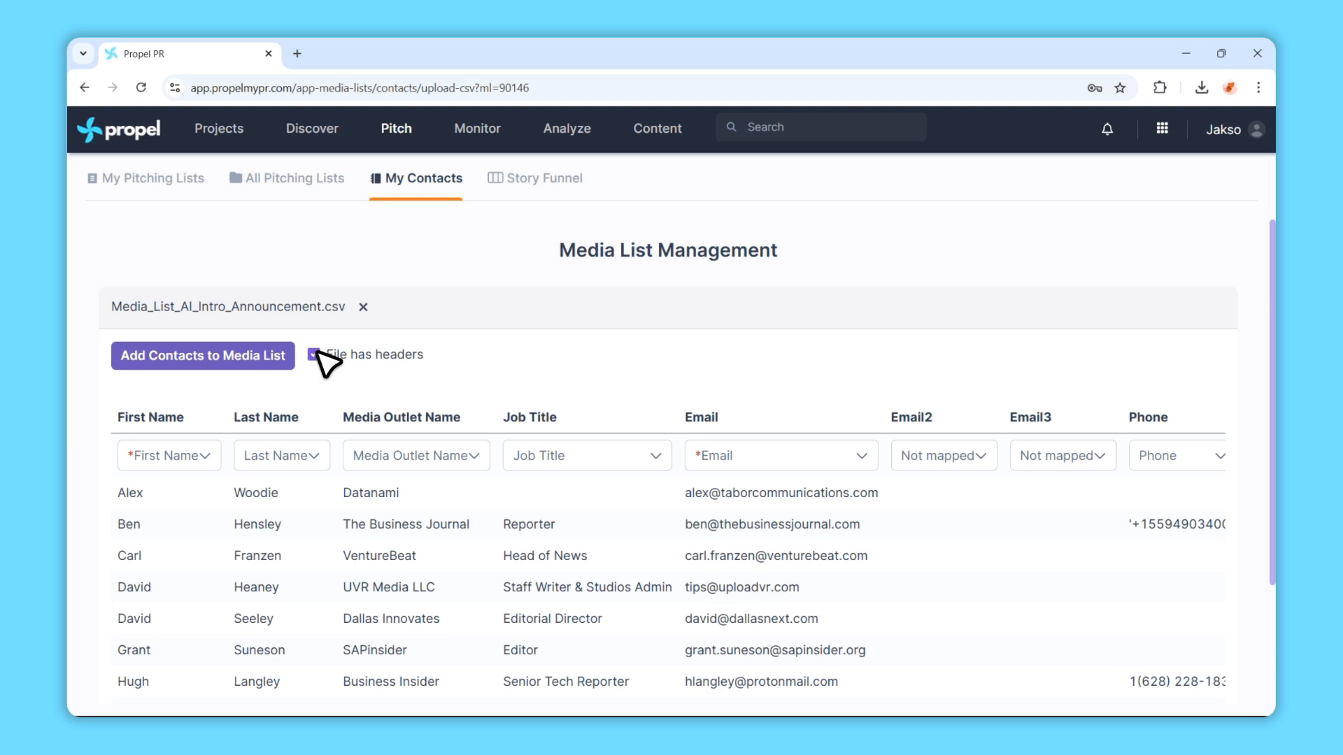
left_click(313, 354)
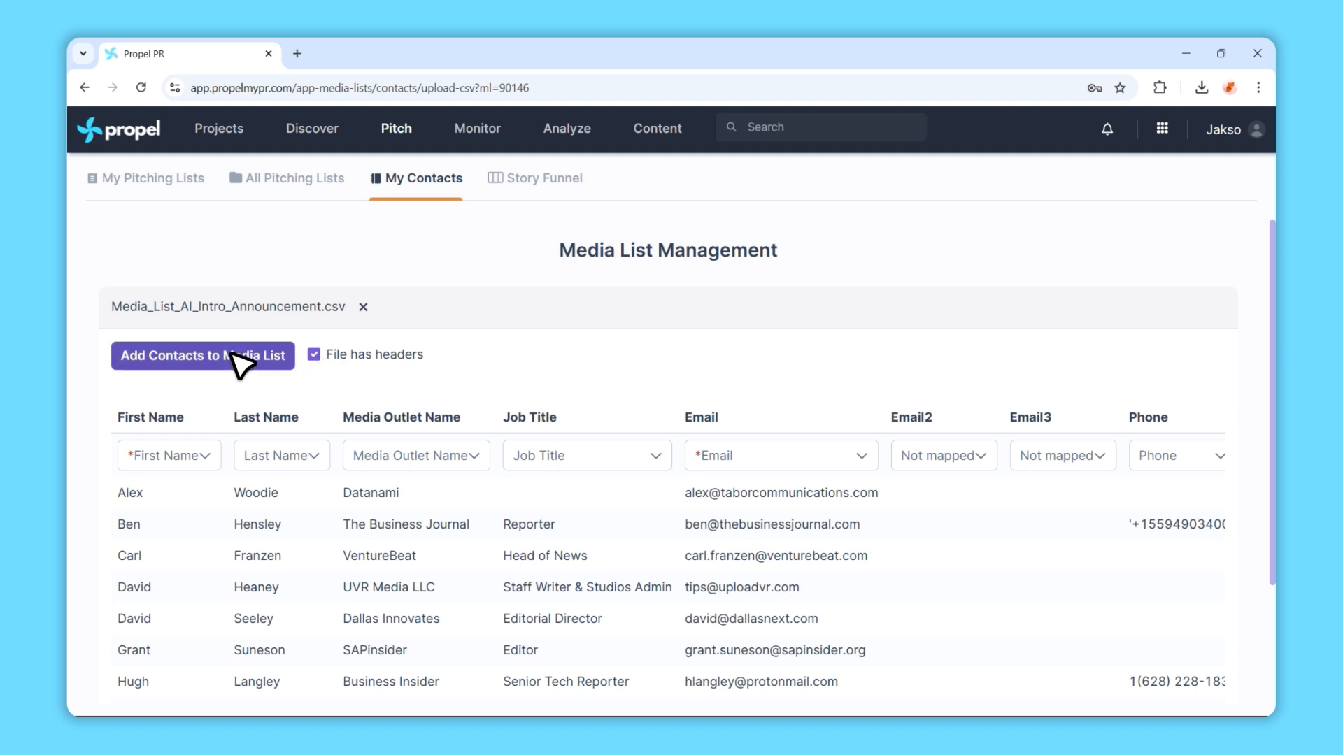
left_click(202, 355)
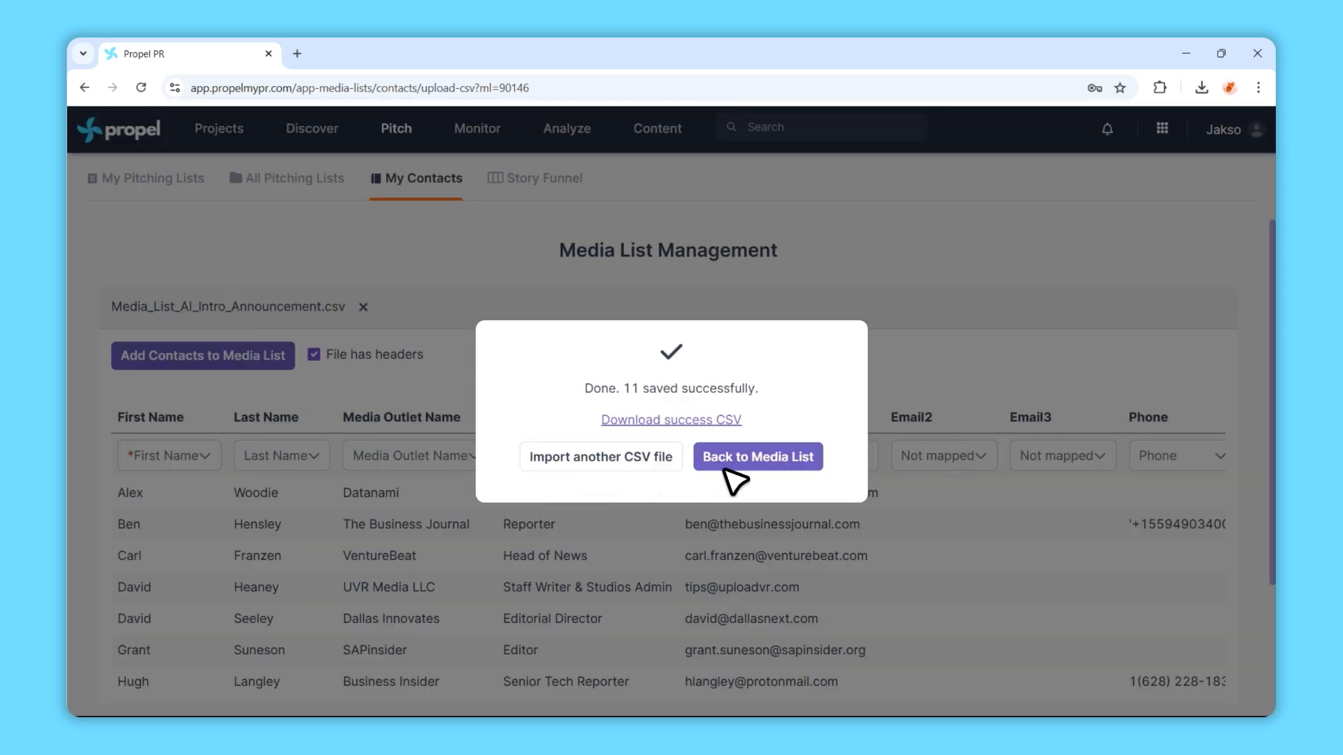
- Go back to the 11-contact AI Intro Announcement list and export it as CSV
left_click(757, 456)
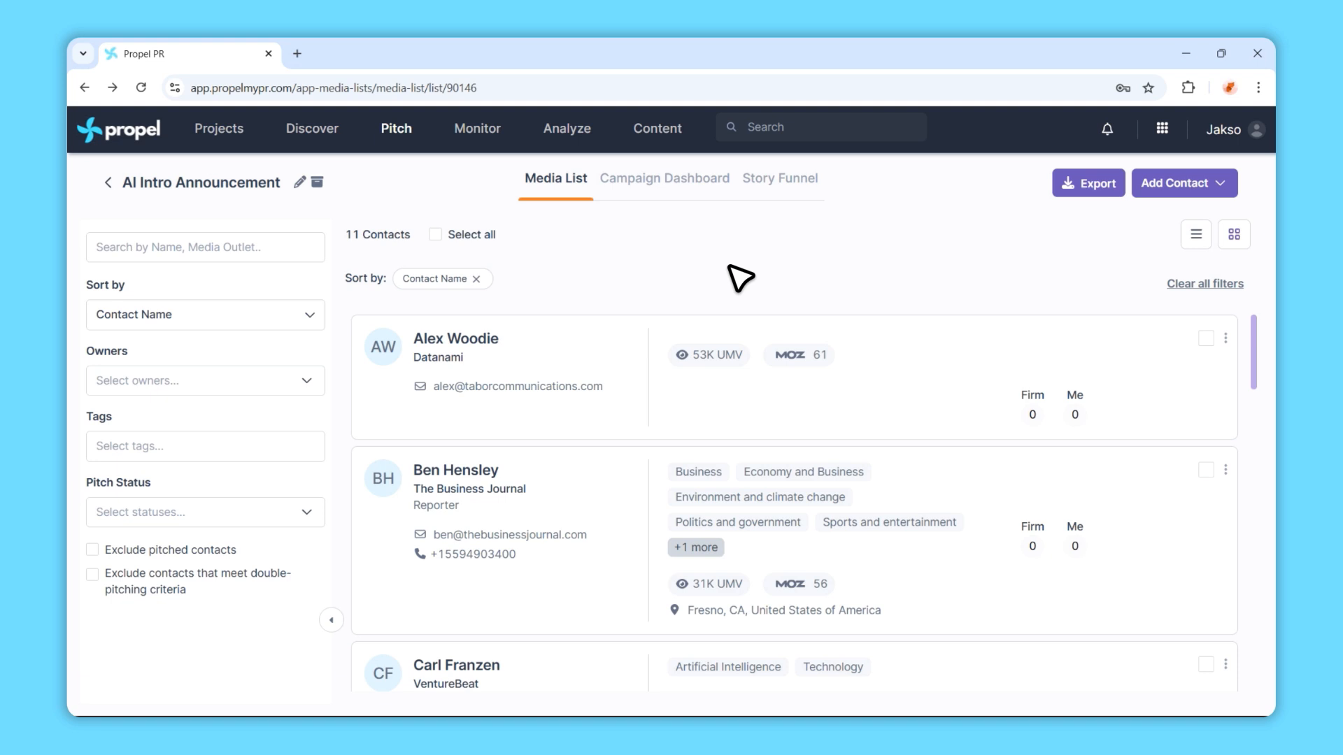
mouse_move(1046, 268)
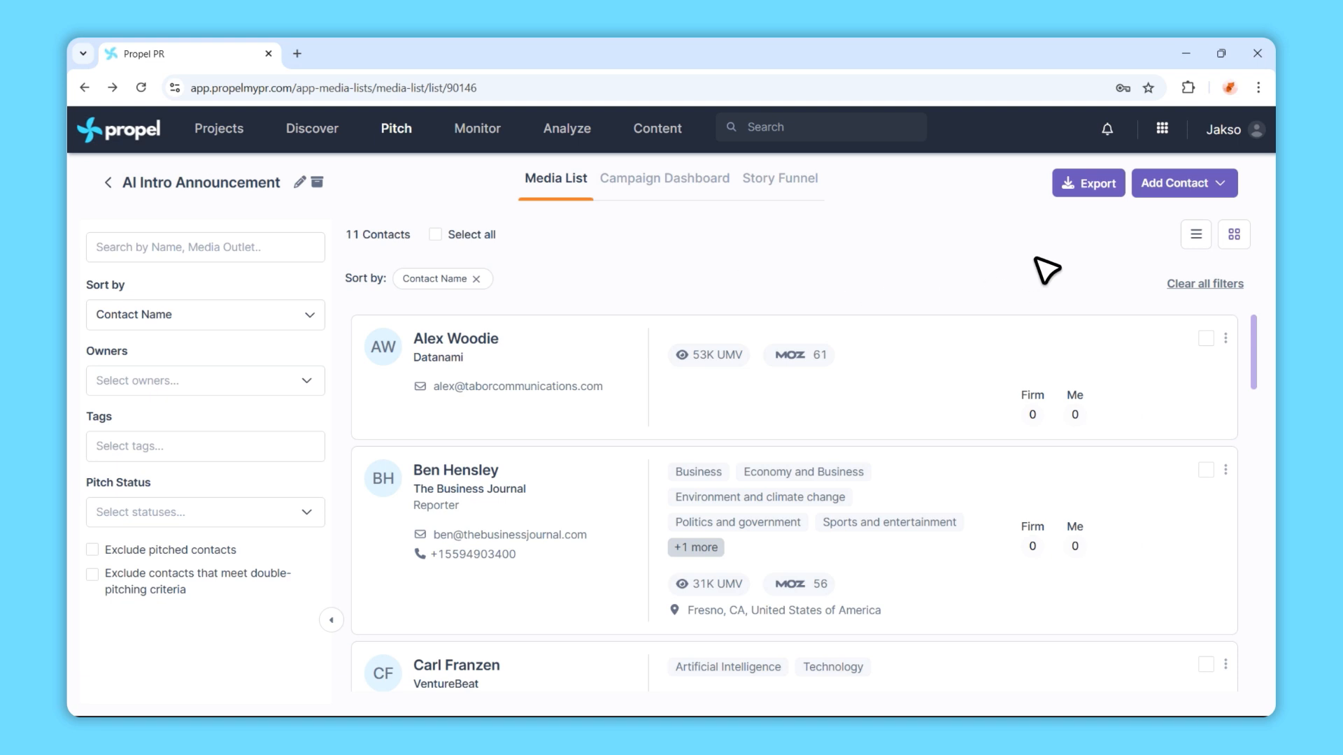
left_click(1088, 183)
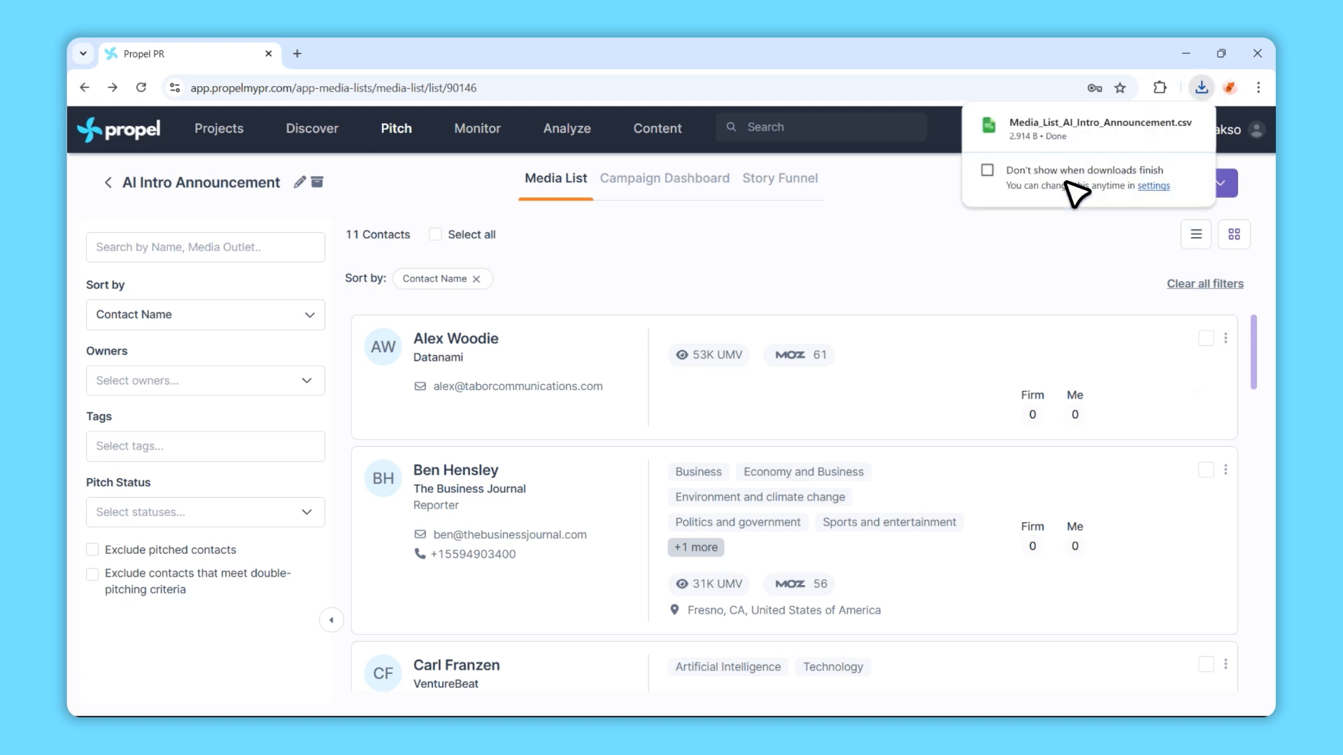